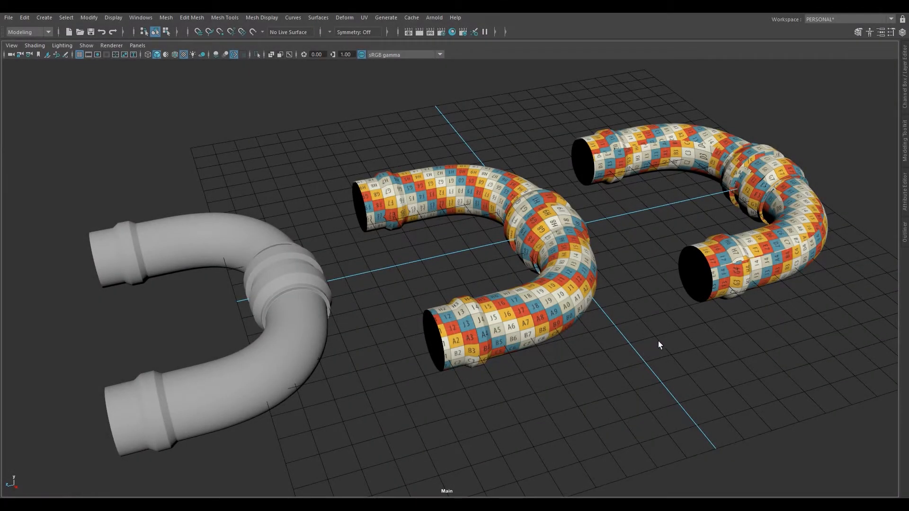
mouse_move(632, 319)
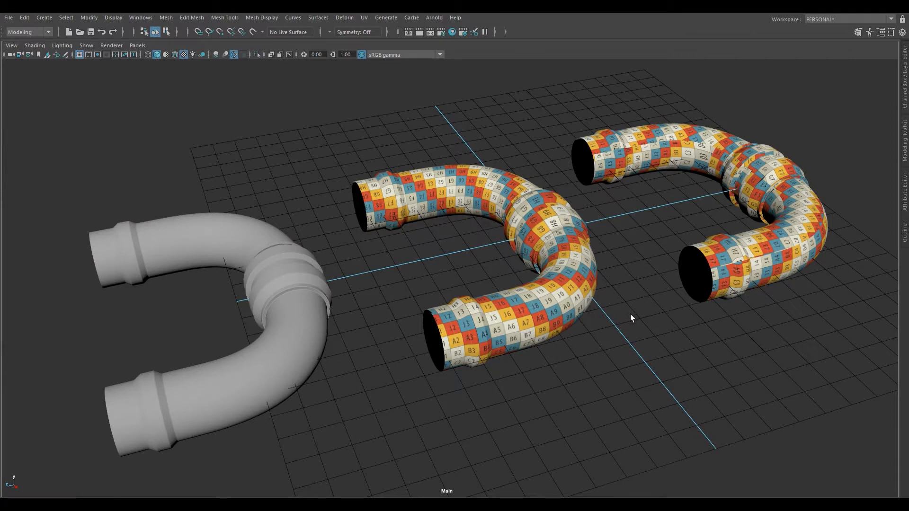
mouse_move(642, 321)
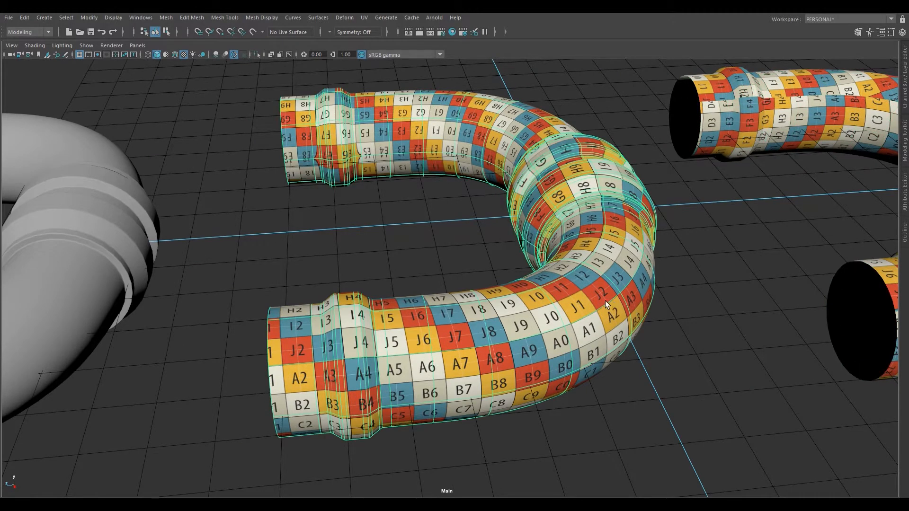
mouse_move(517, 153)
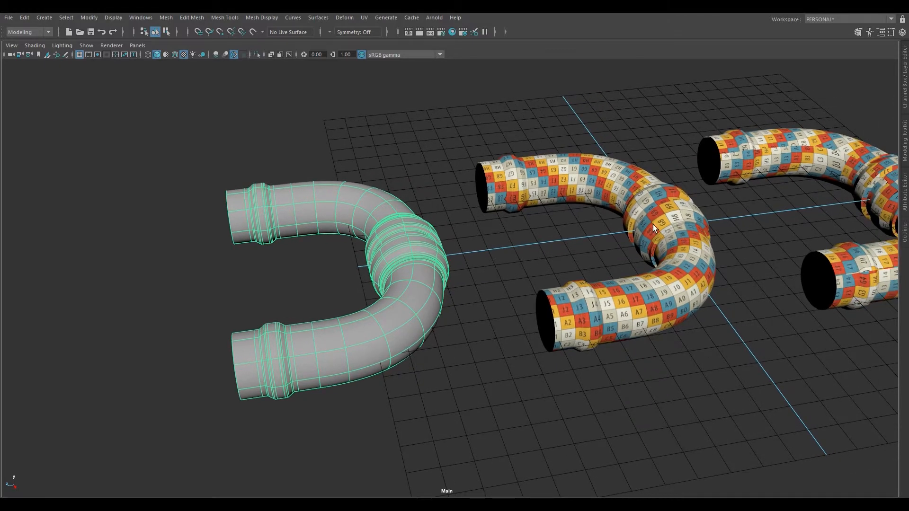
Show the UV menu commands with the grey pipe selected.
left_click_drag(655, 229, 585, 251)
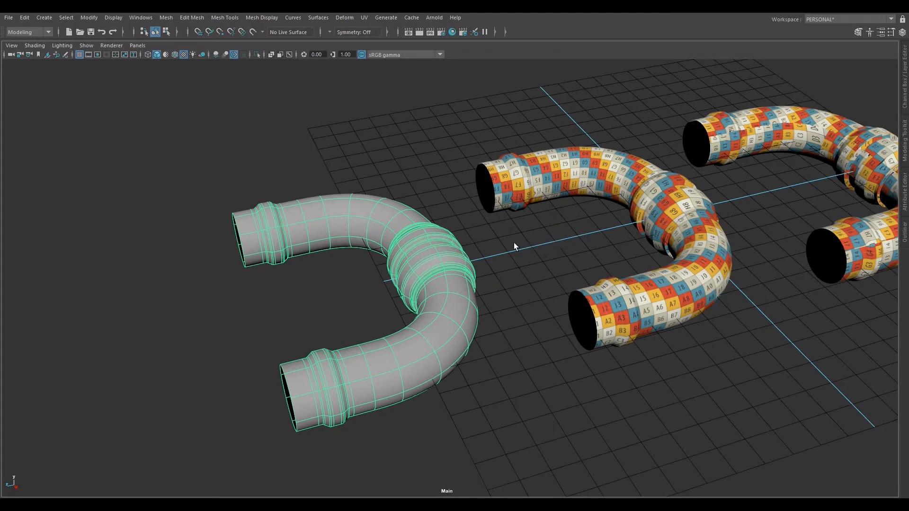
mouse_move(521, 249)
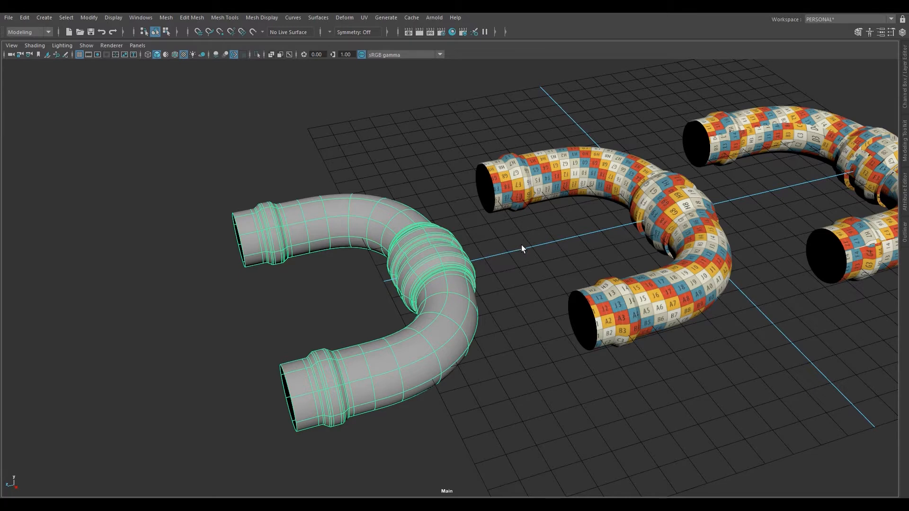
mouse_move(526, 252)
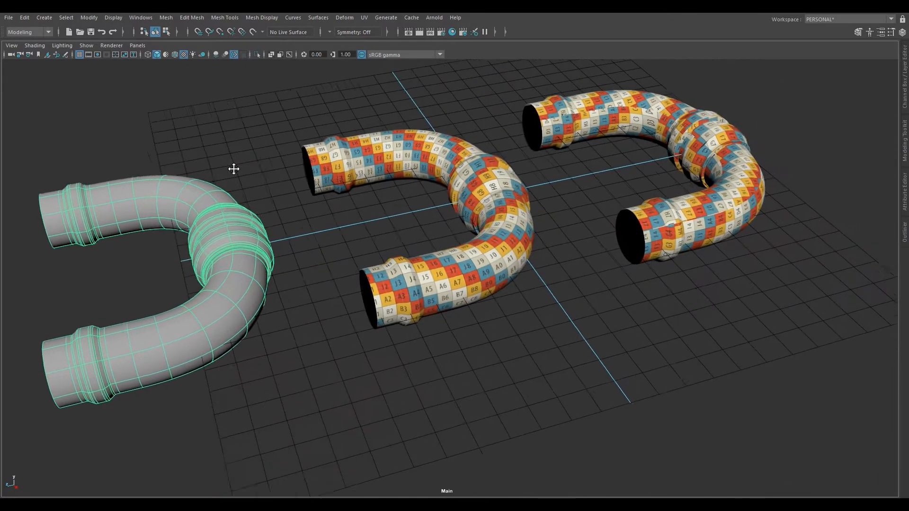
left_click(364, 17)
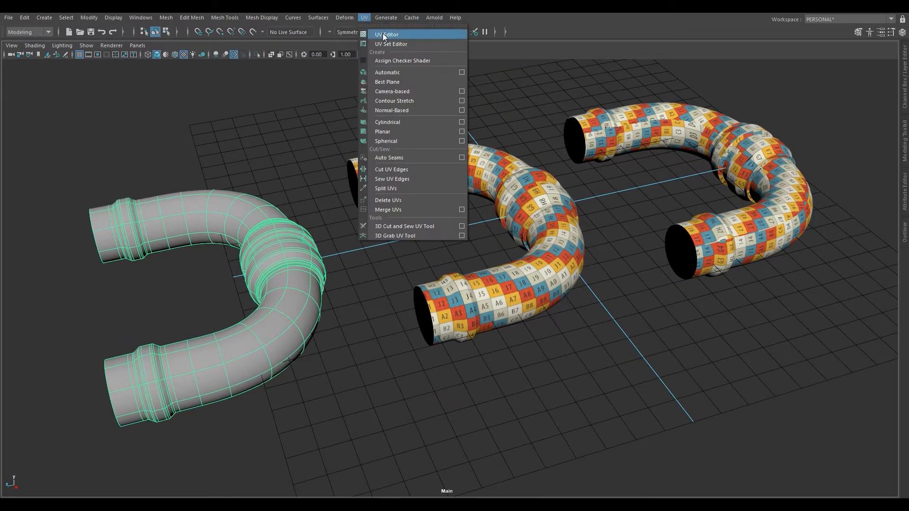
Bring up the UV Editor showing the grey pipe's overlapping UV shell.
left_click(387, 34)
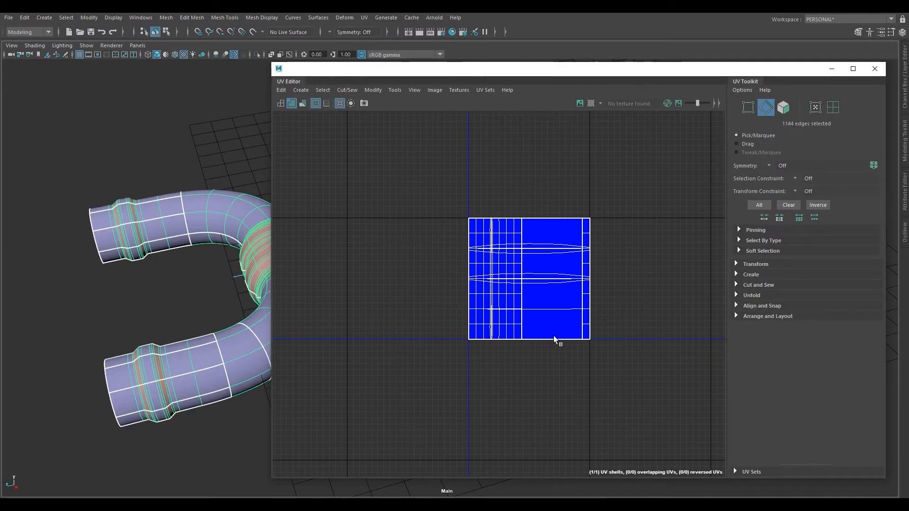
mouse_move(512, 298)
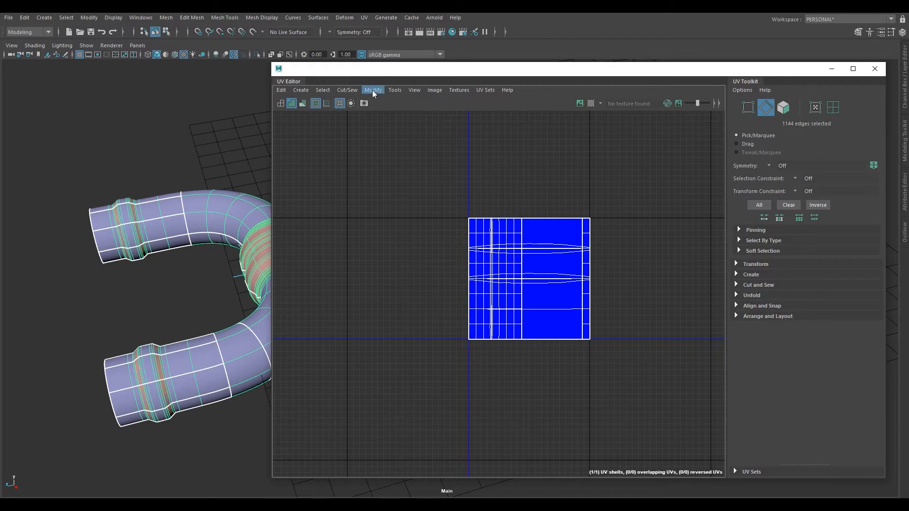
Unitize the pipe's UVs via Modify so every face fills the whole 0–1 tile.
left_click(374, 90)
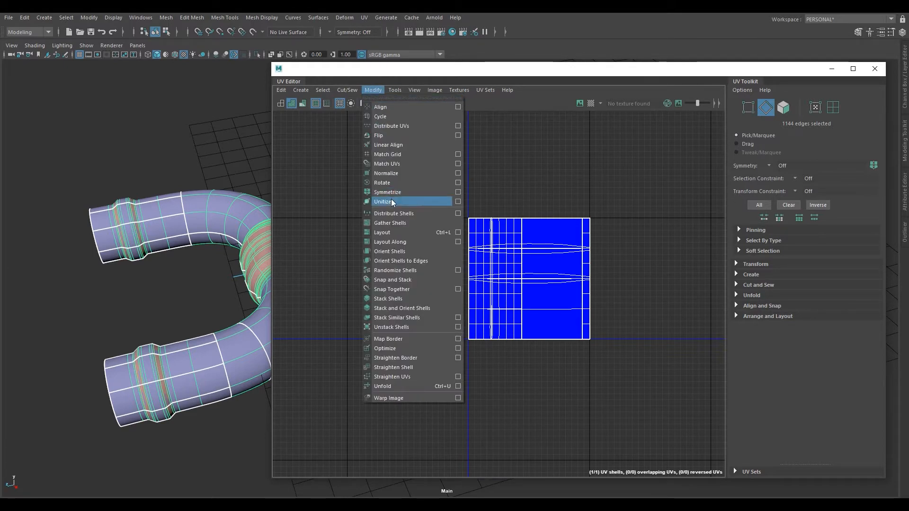
left_click(382, 201)
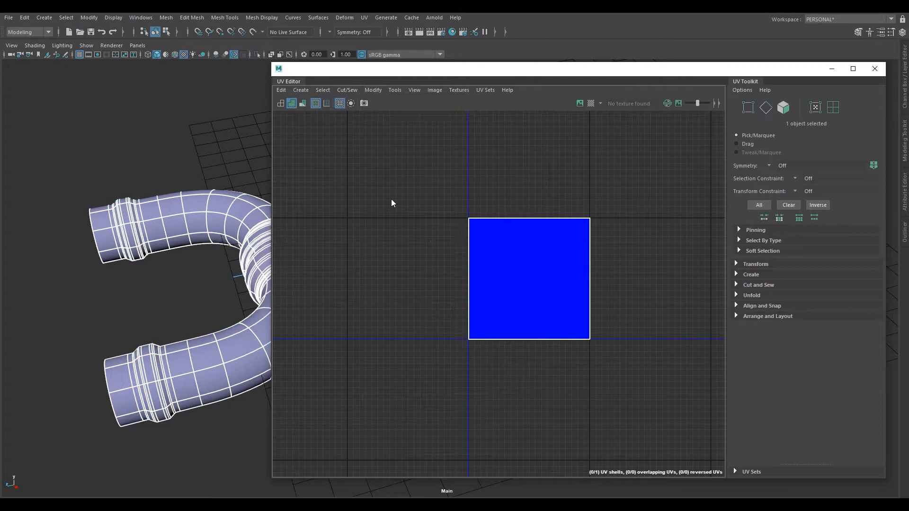
mouse_move(212, 251)
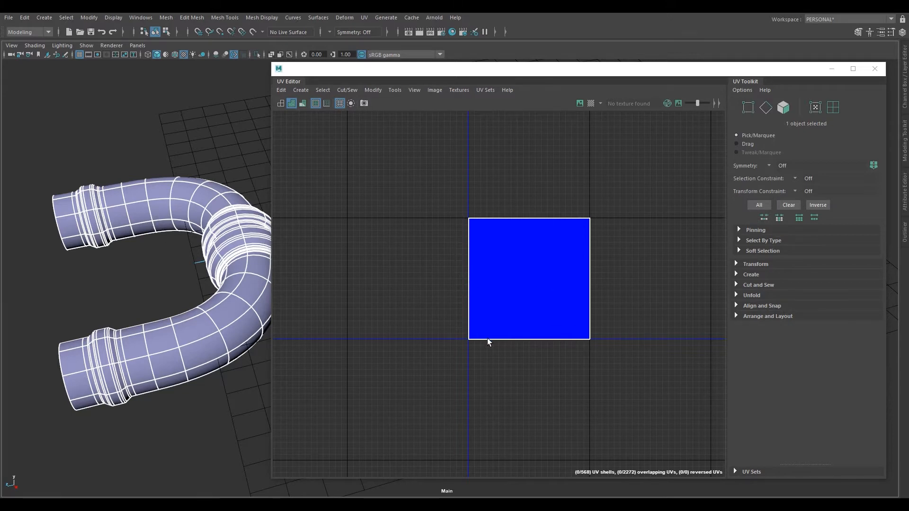
mouse_move(493, 335)
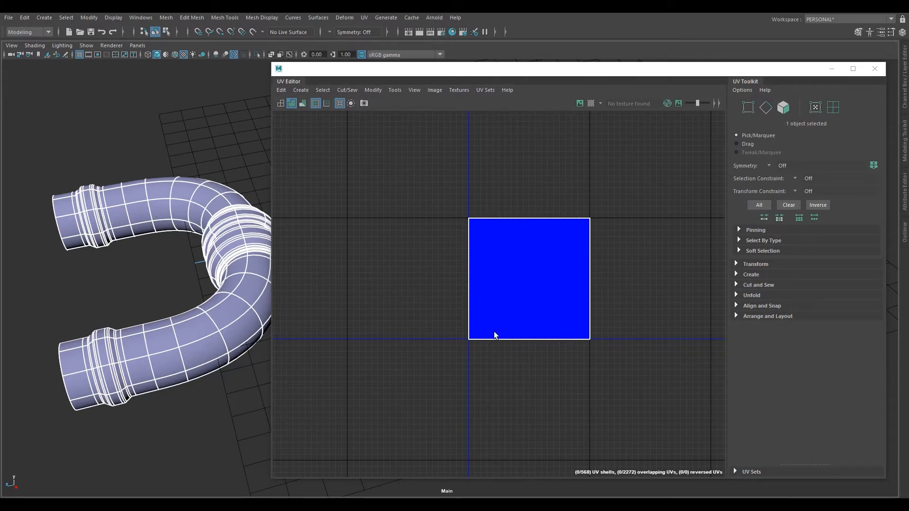
mouse_move(546, 293)
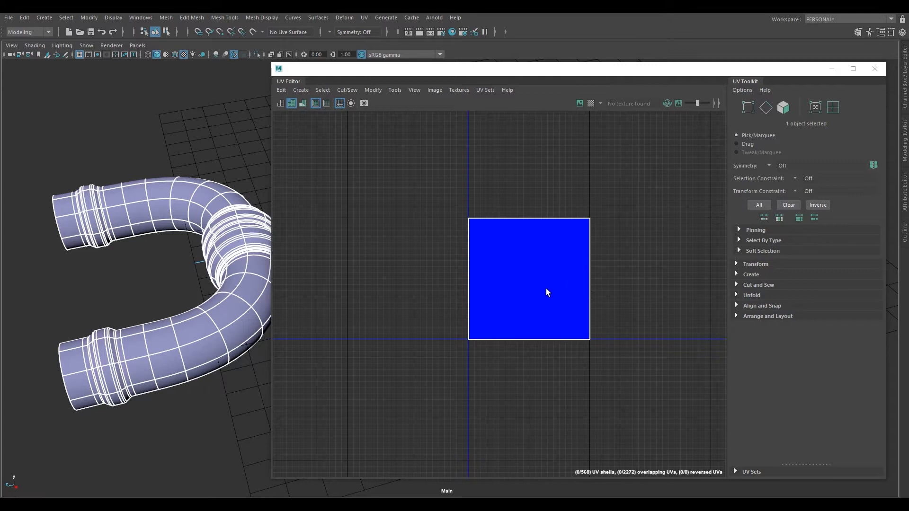
mouse_move(517, 296)
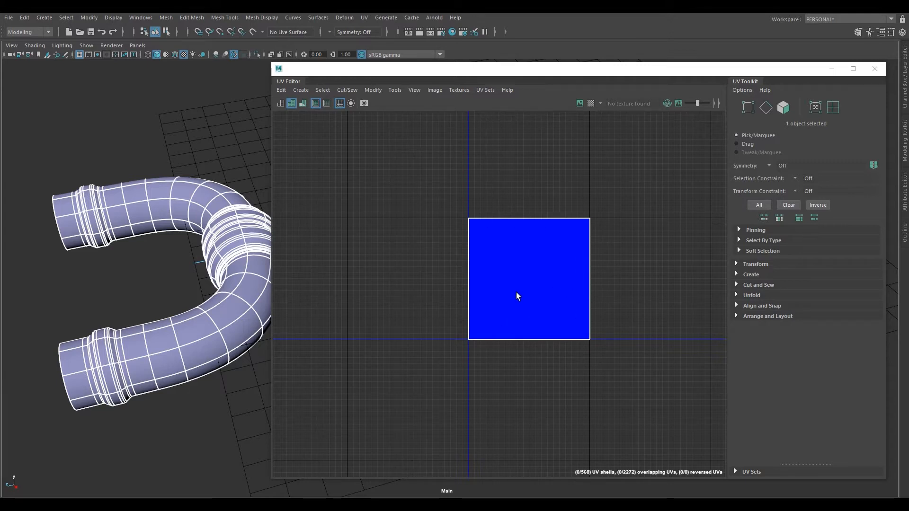
mouse_move(507, 301)
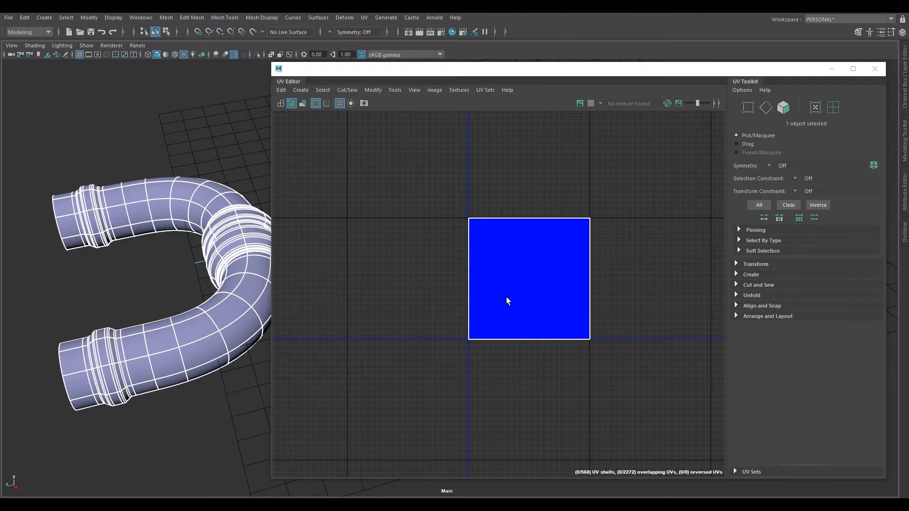
mouse_move(517, 246)
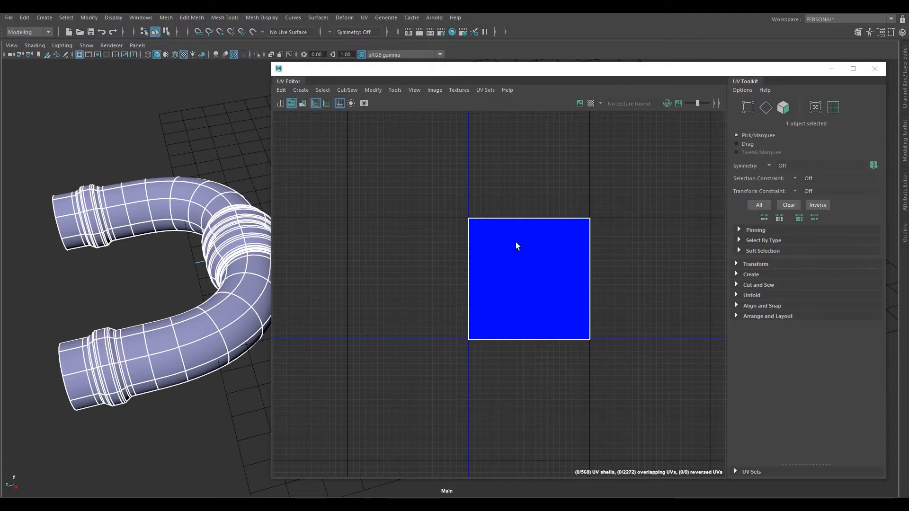
Switch the pipe to edge selection mode through the marking menu.
right_click(516, 246)
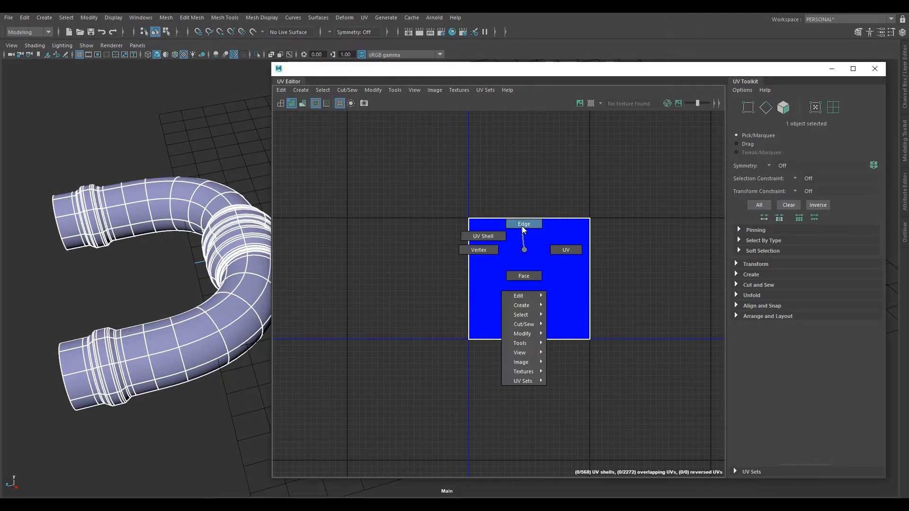
left_click(523, 223)
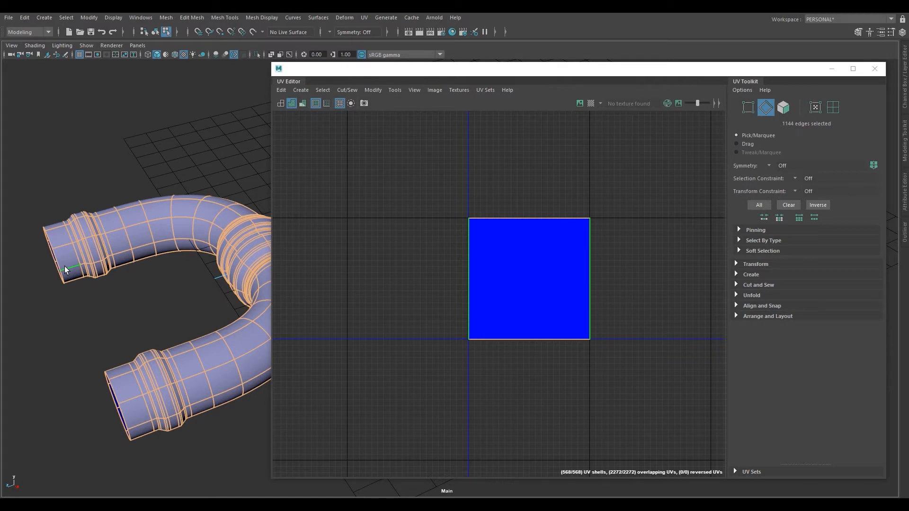
mouse_move(67, 270)
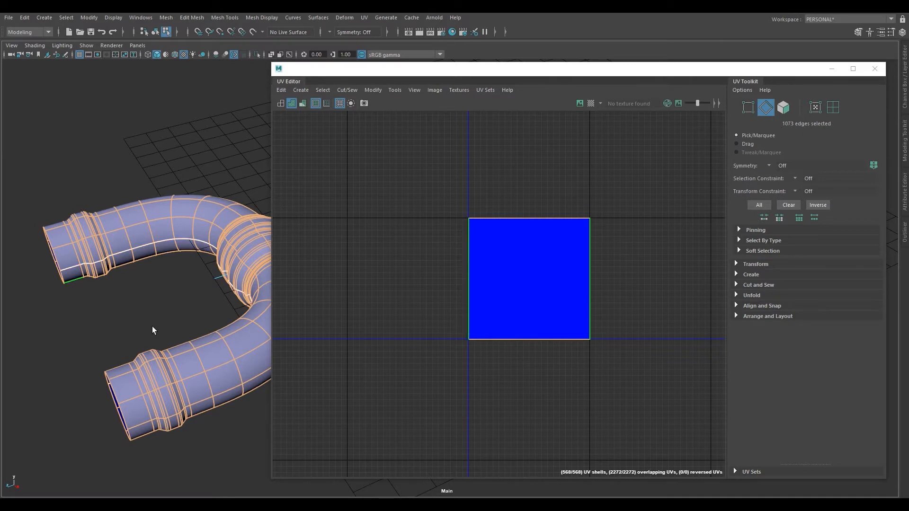
mouse_move(336, 172)
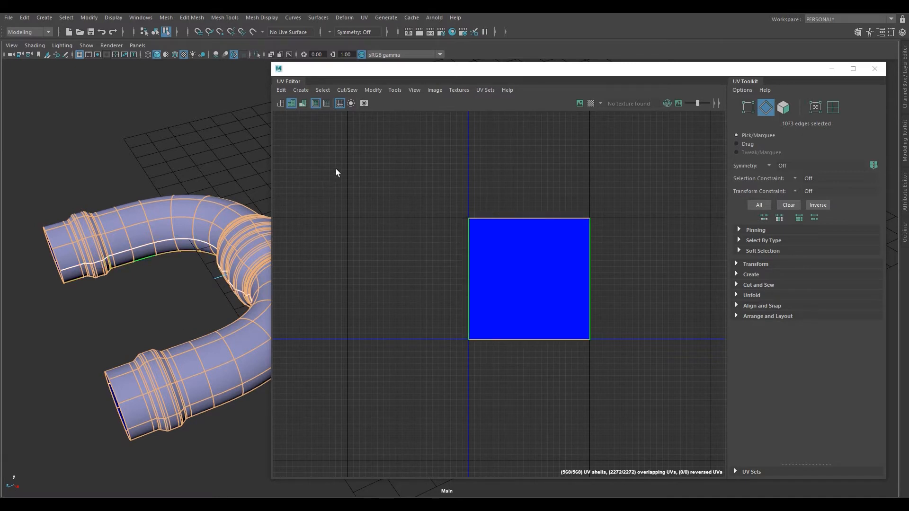
mouse_move(315, 102)
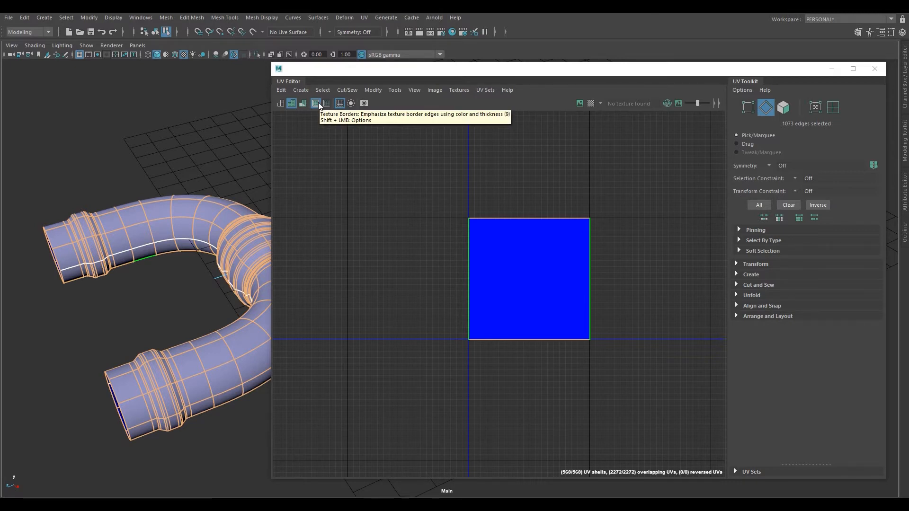
left_click(315, 103)
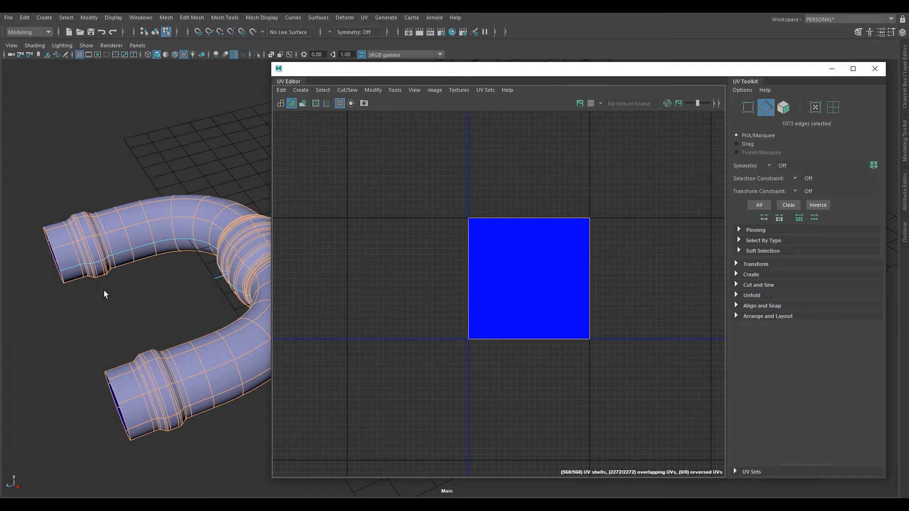
mouse_move(132, 242)
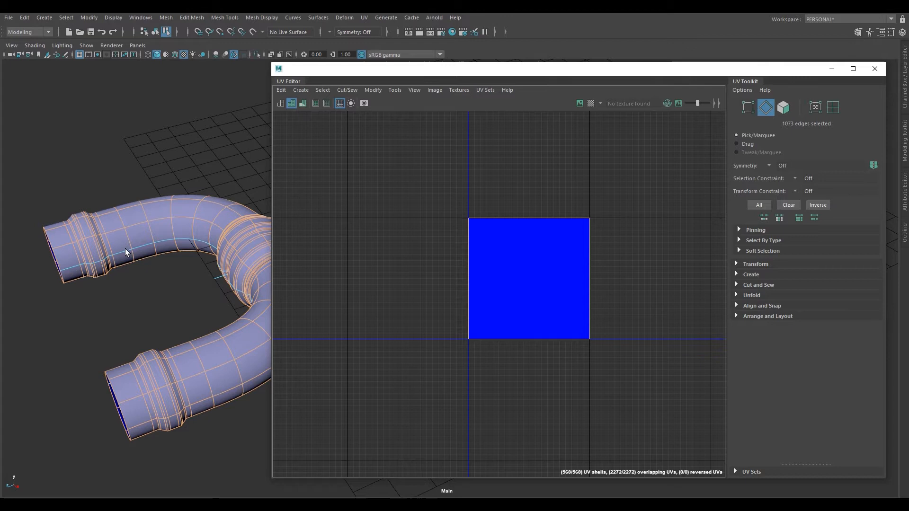
mouse_move(306, 116)
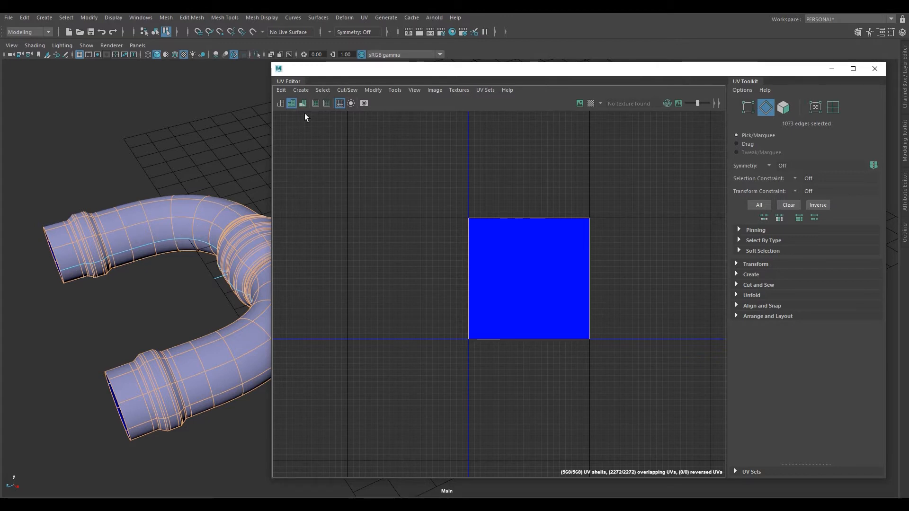
left_click(292, 104)
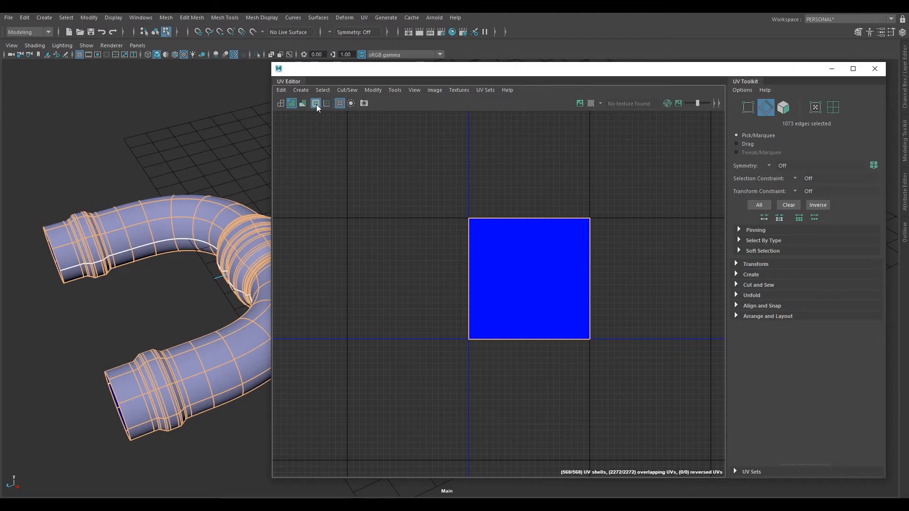
mouse_move(340, 103)
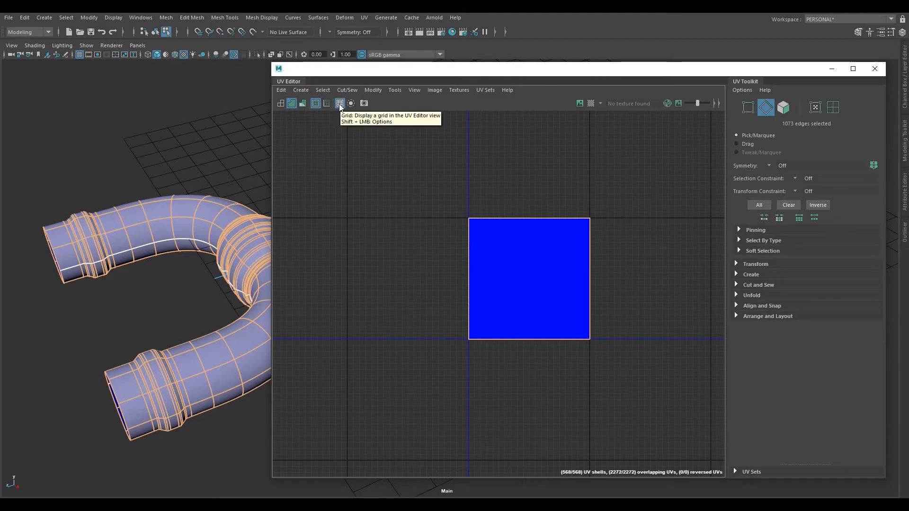
left_click(340, 103)
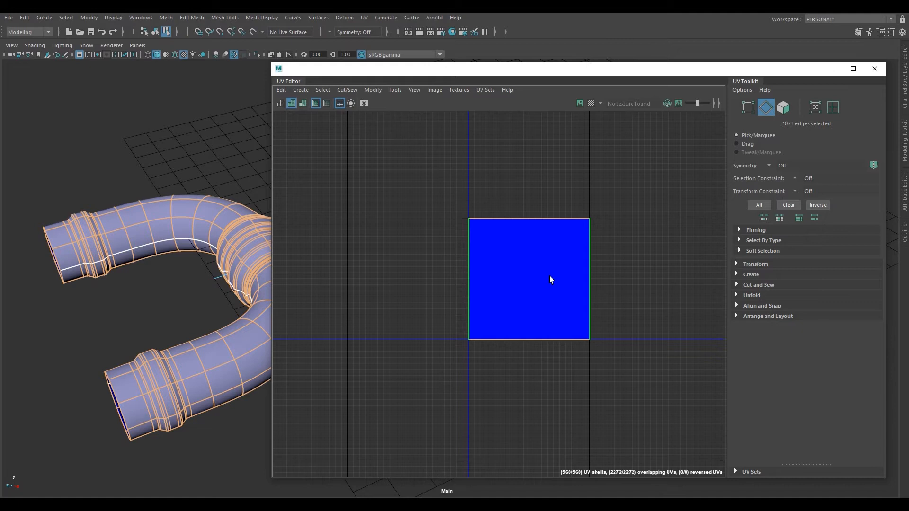
mouse_move(528, 280)
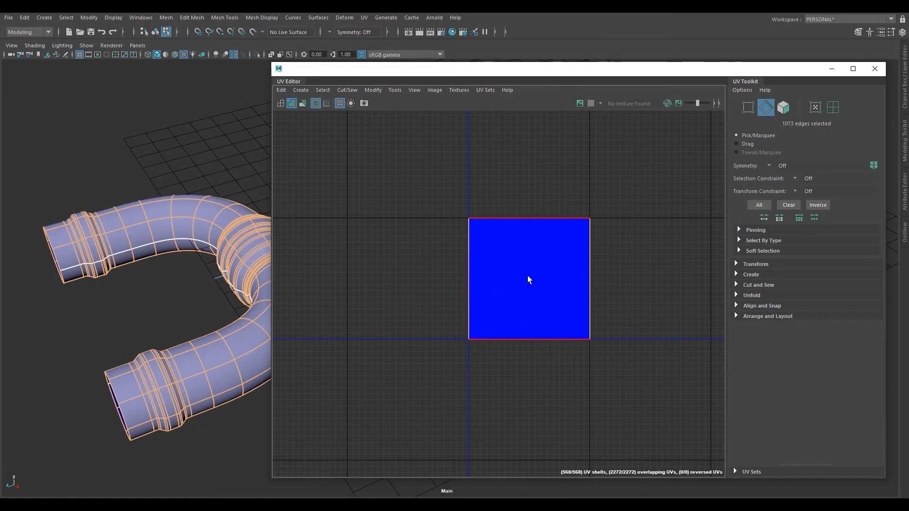
Sew the selected edges, cut along the seam loop and unfold into one long strip shell.
right_click(527, 278)
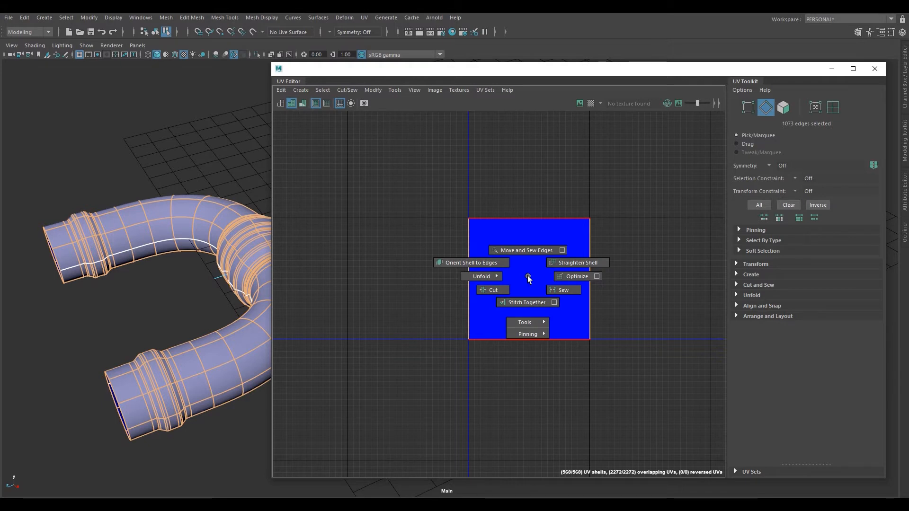
left_click(527, 279)
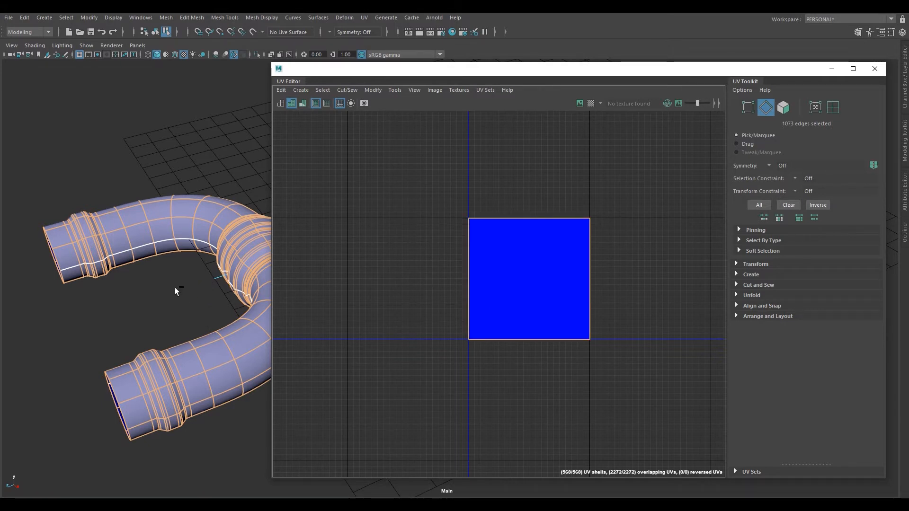
mouse_move(176, 293)
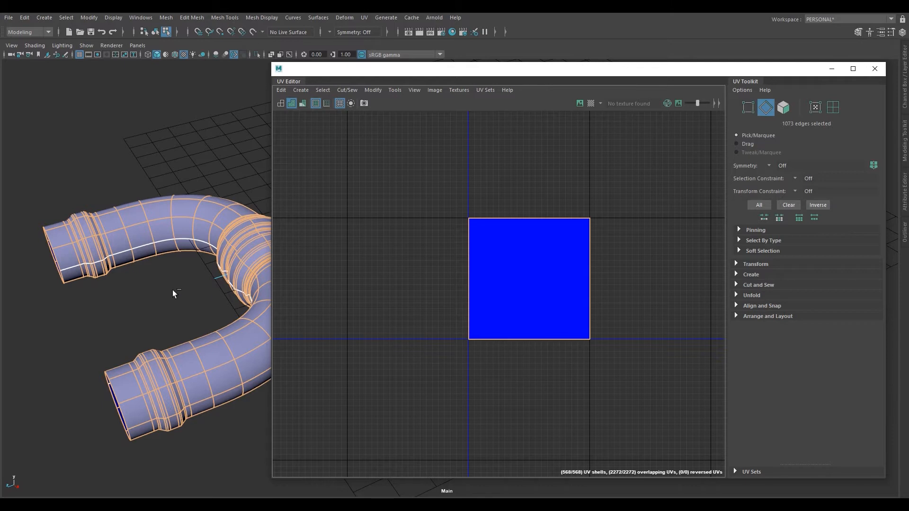
right_click(174, 293)
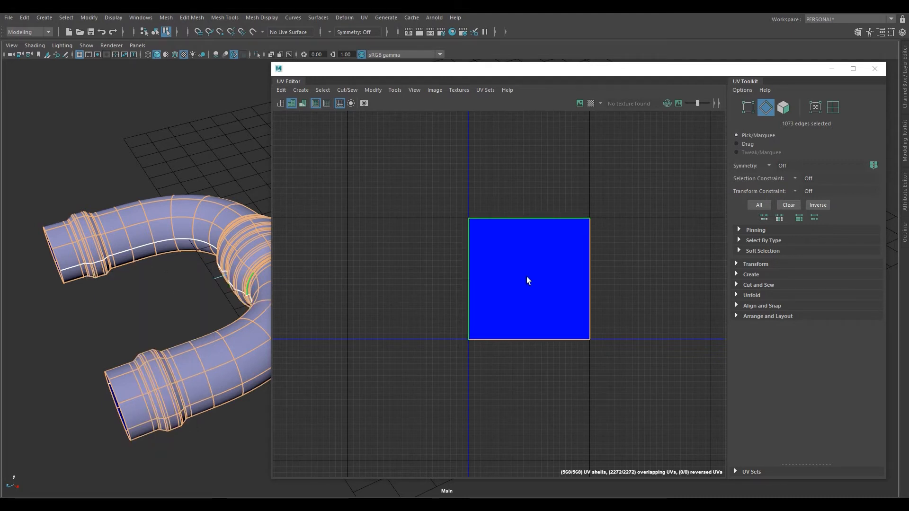
right_click(522, 270)
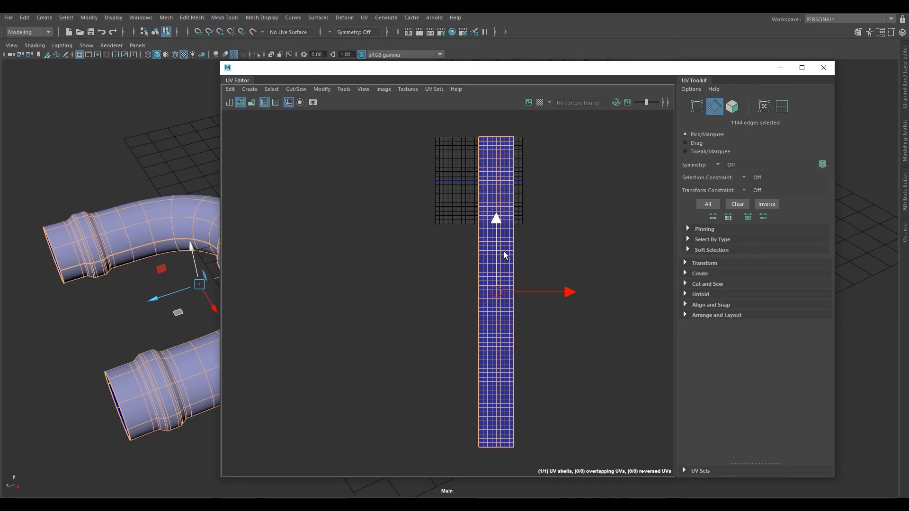
Try Unfold Along U, then relax the strip with Unfold Along V instead.
right_click(500, 249)
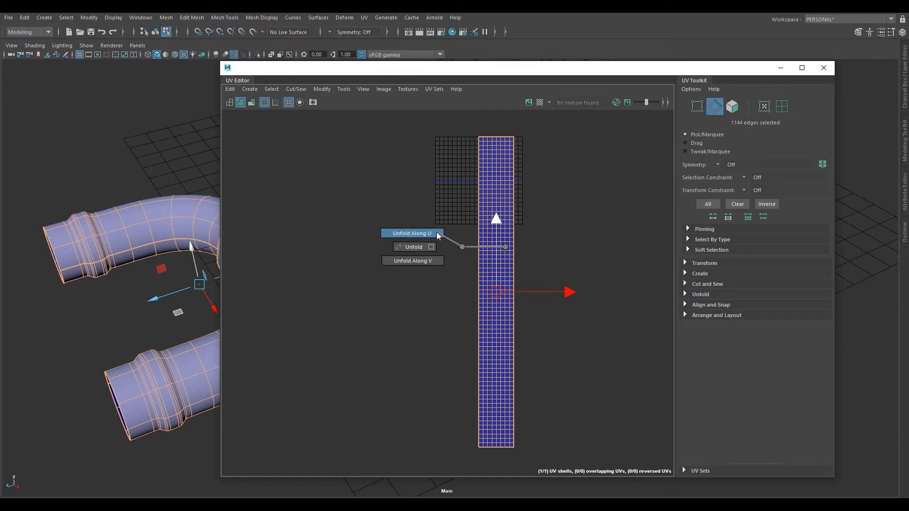
left_click(412, 233)
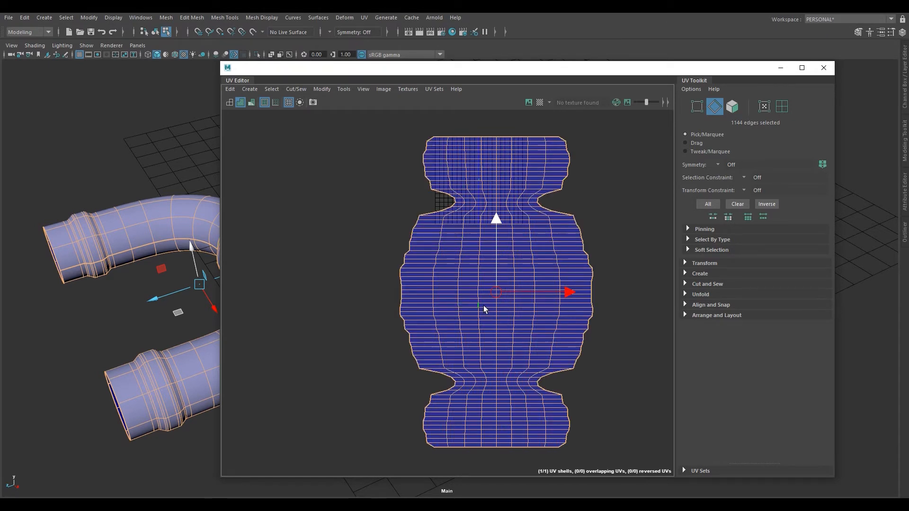
mouse_move(513, 333)
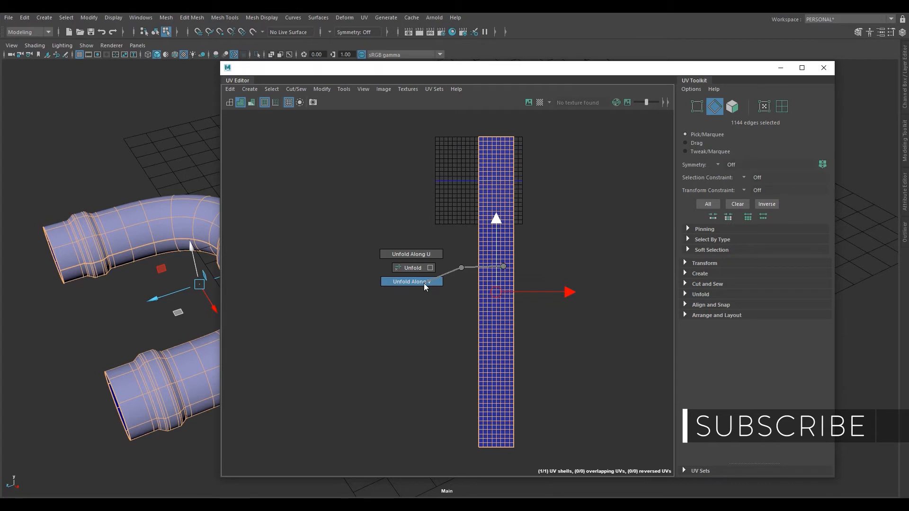
left_click(411, 282)
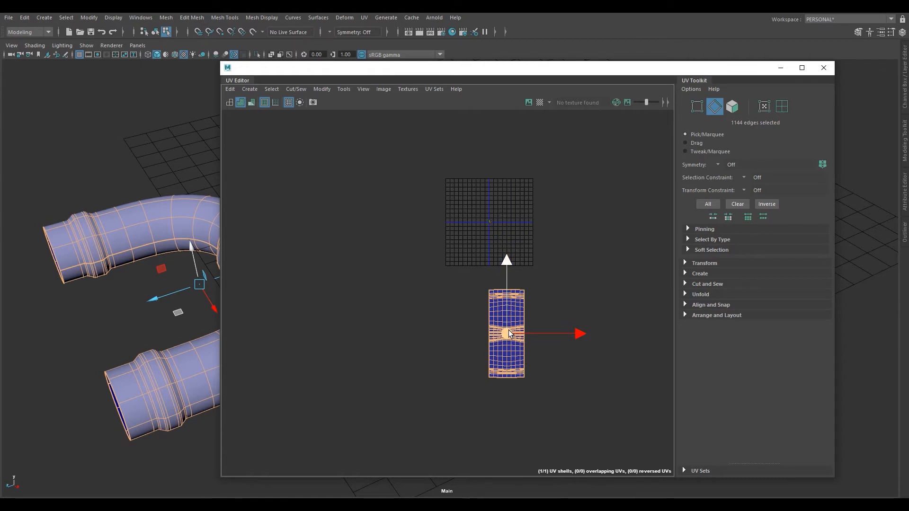
Drag the unfolded UV strip upward so it sits inside the 0–1 tile.
left_click_drag(508, 333, 492, 226)
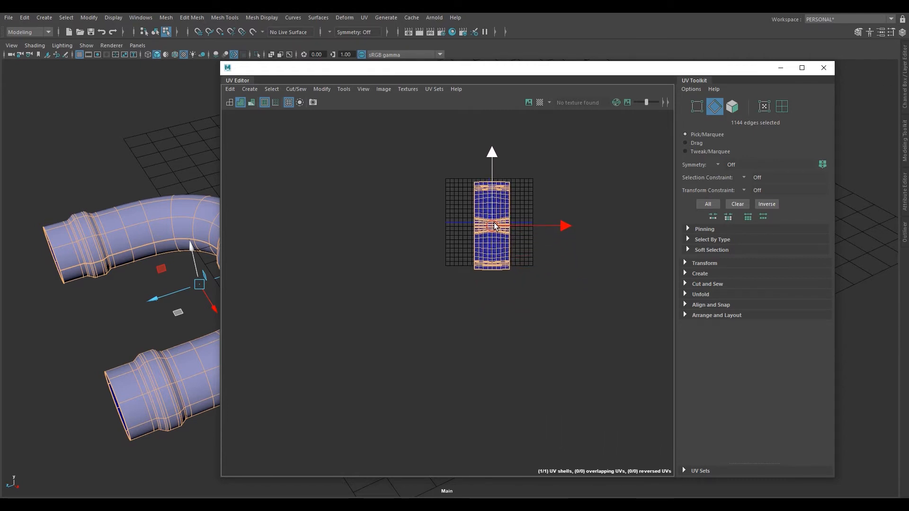
left_click_drag(496, 226, 492, 222)
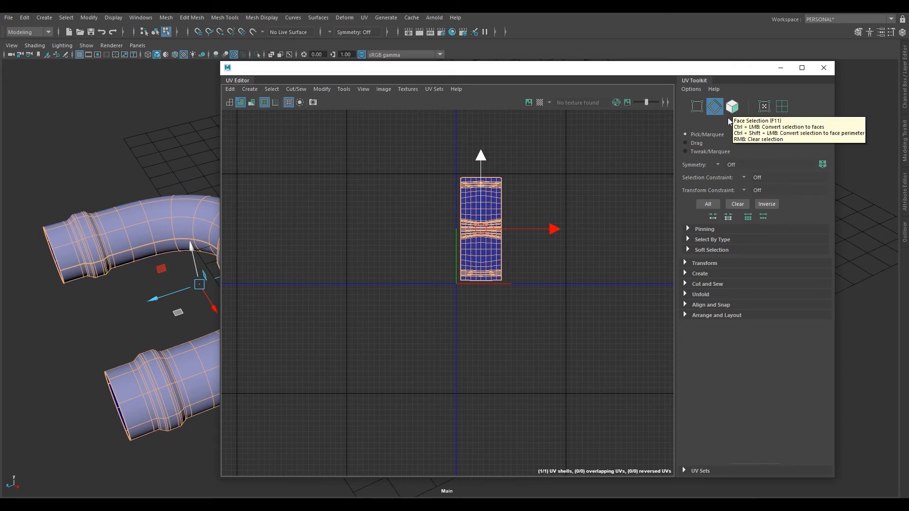
Rotate the strip 90 degrees counterclockwise from the UV Toolkit Transform settings.
left_click(689, 262)
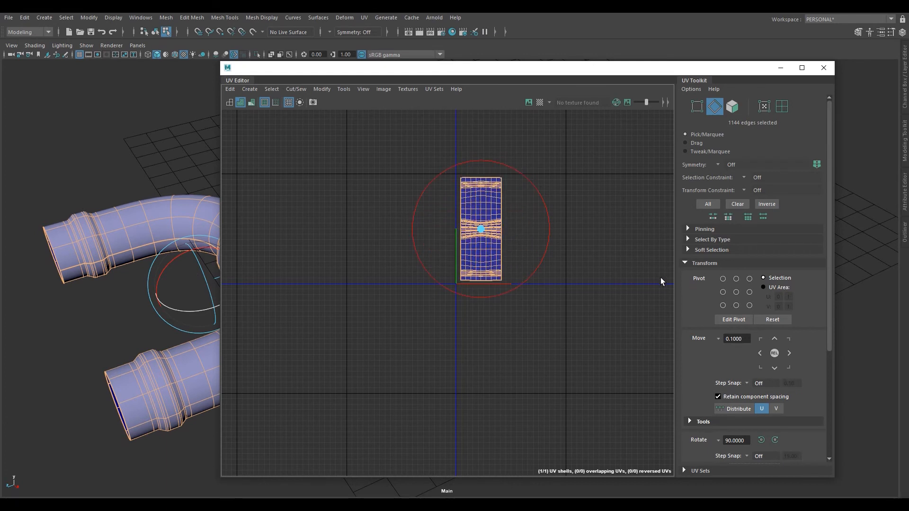
mouse_move(768, 402)
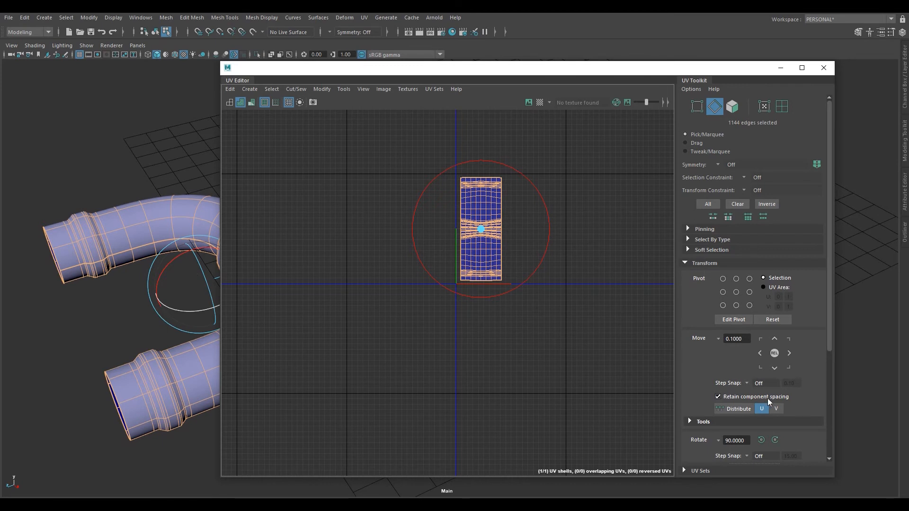
scroll("down", 3)
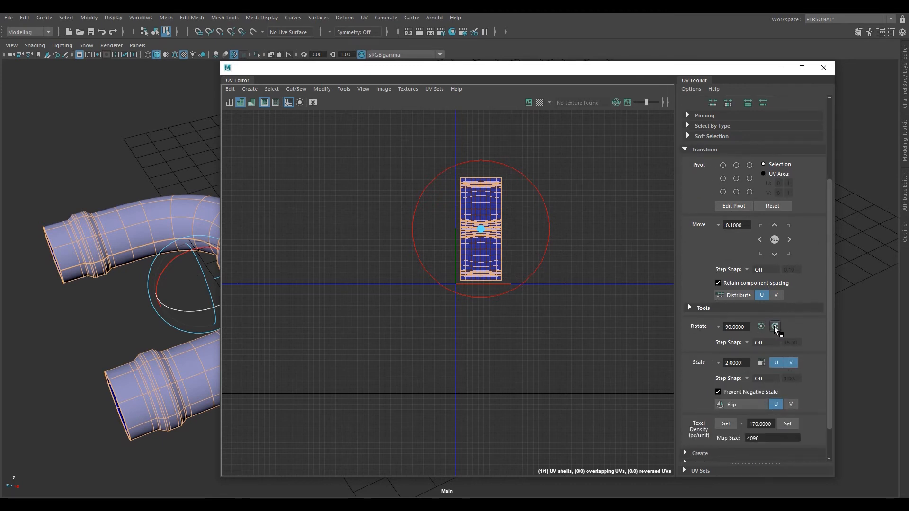
mouse_move(761, 327)
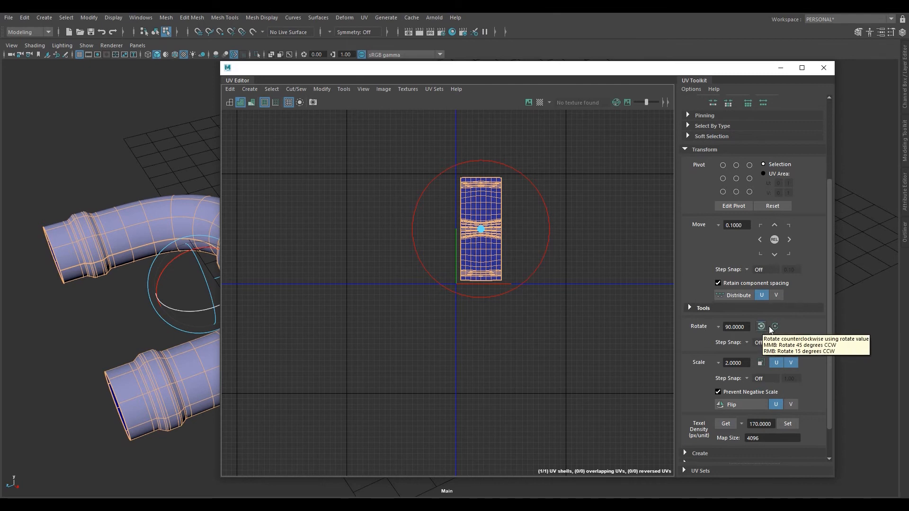
left_click(762, 326)
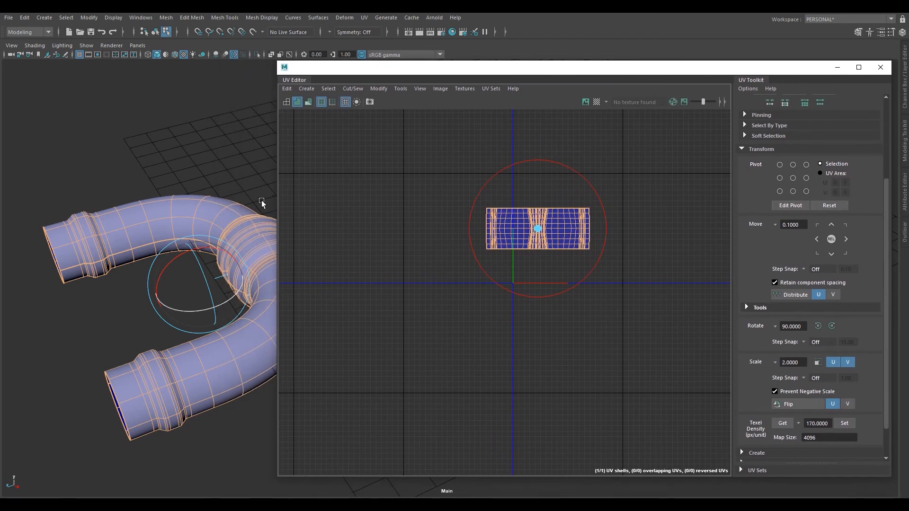
mouse_move(210, 218)
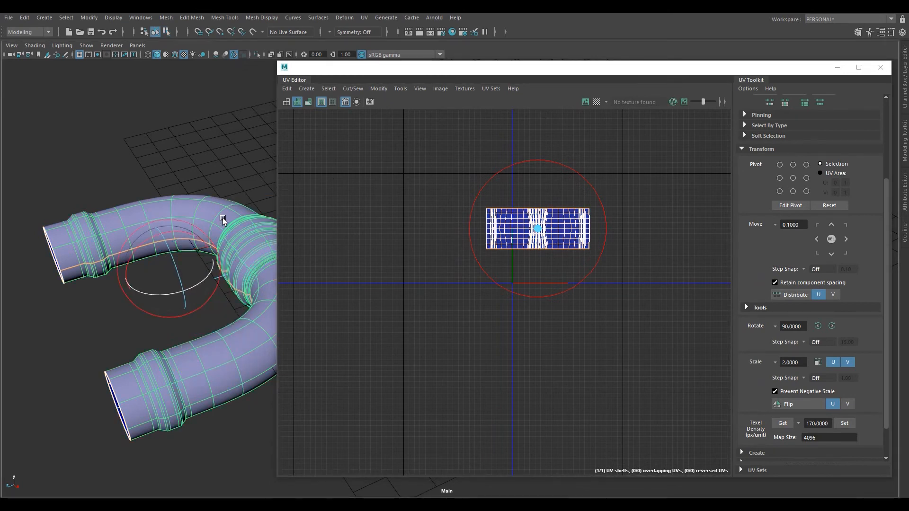
mouse_move(215, 218)
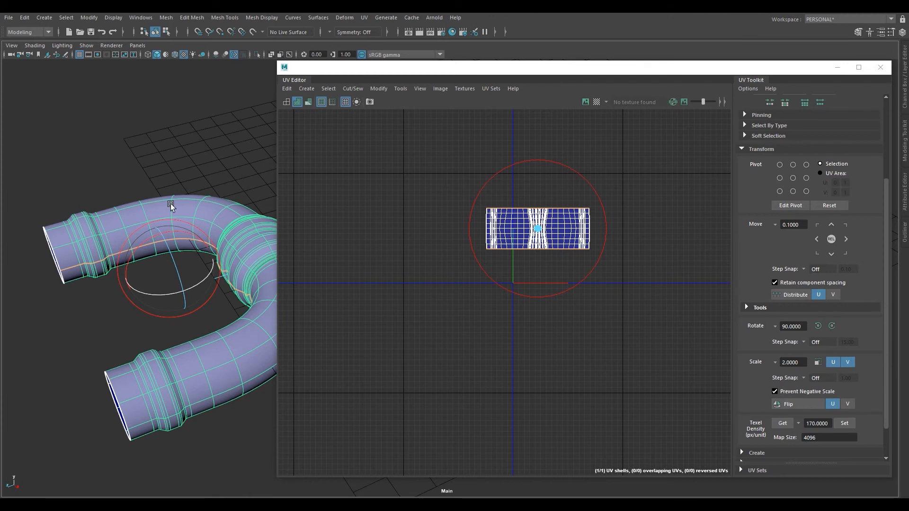
Assign the existing UV checker material to the pipe and select its strip shell.
right_click(170, 204)
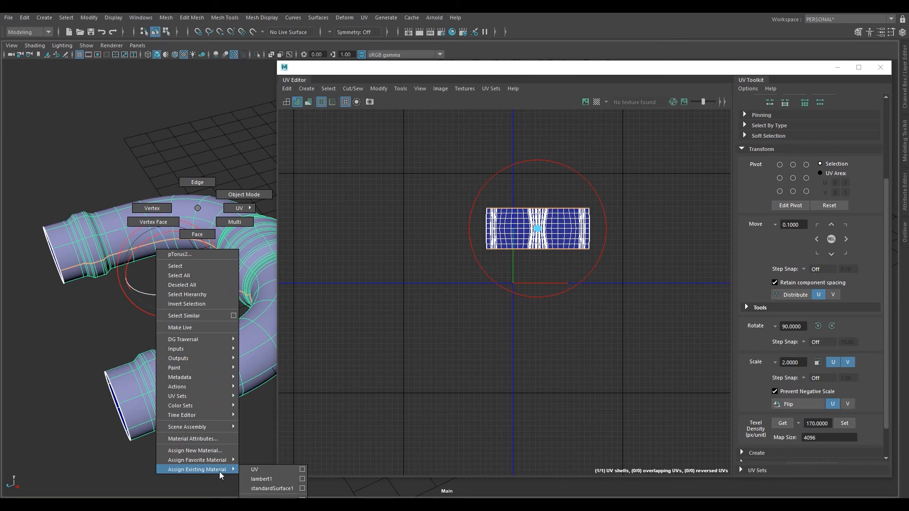
mouse_move(255, 470)
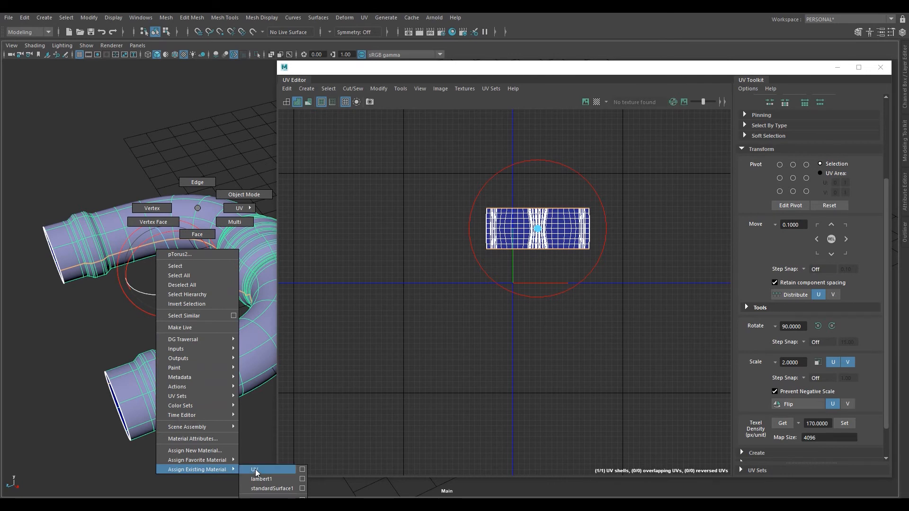
left_click(254, 470)
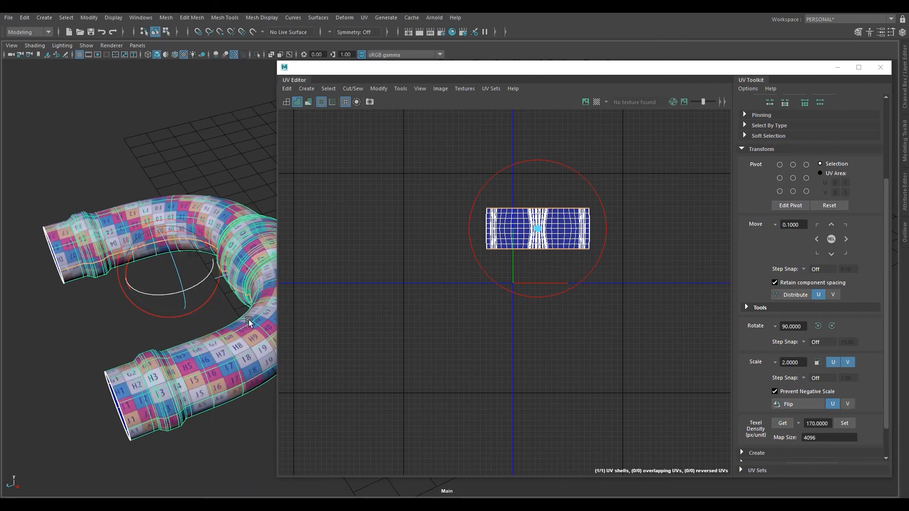
left_click_drag(249, 322, 189, 319)
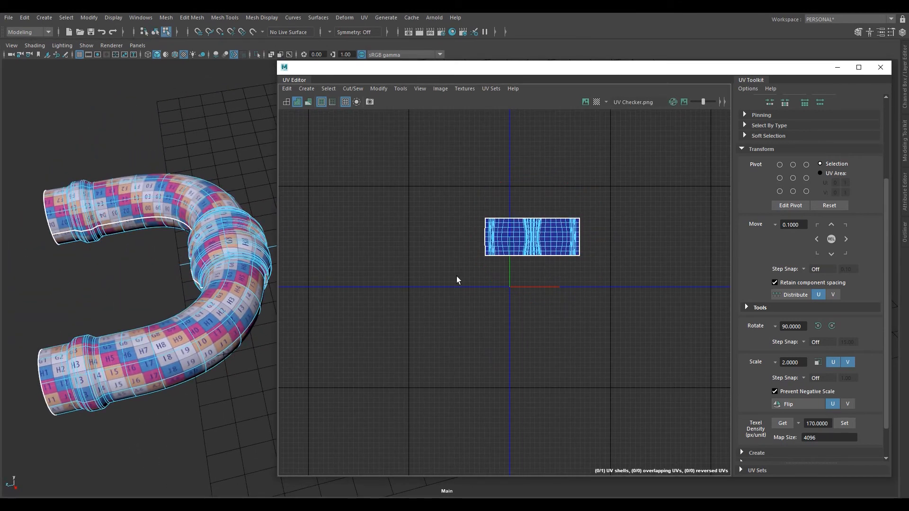
left_click(529, 236)
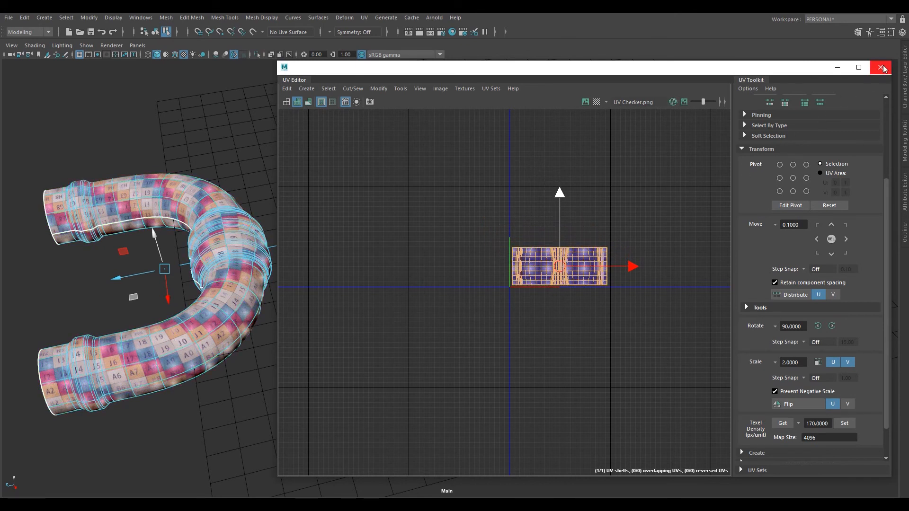
Close the UV Editor and orbit around the three checker-textured pipes.
left_click(881, 67)
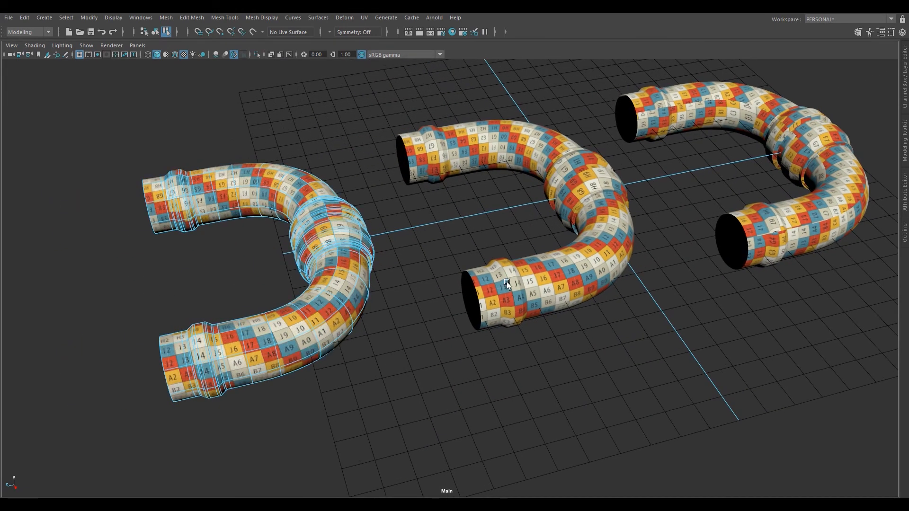
right_click(508, 284)
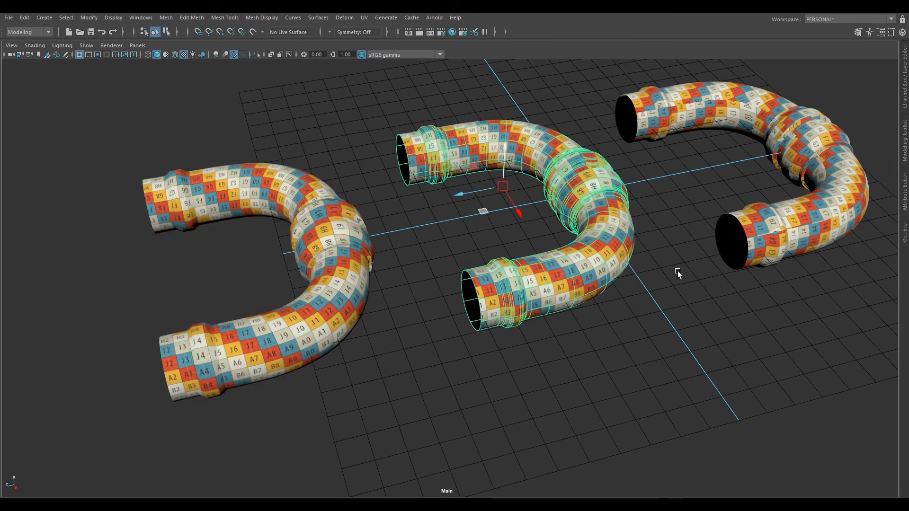
left_click_drag(678, 275, 510, 278)
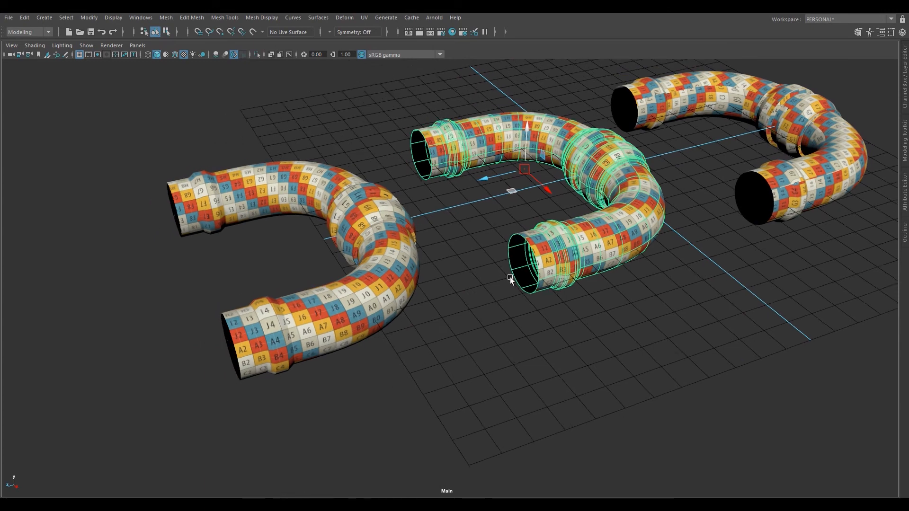